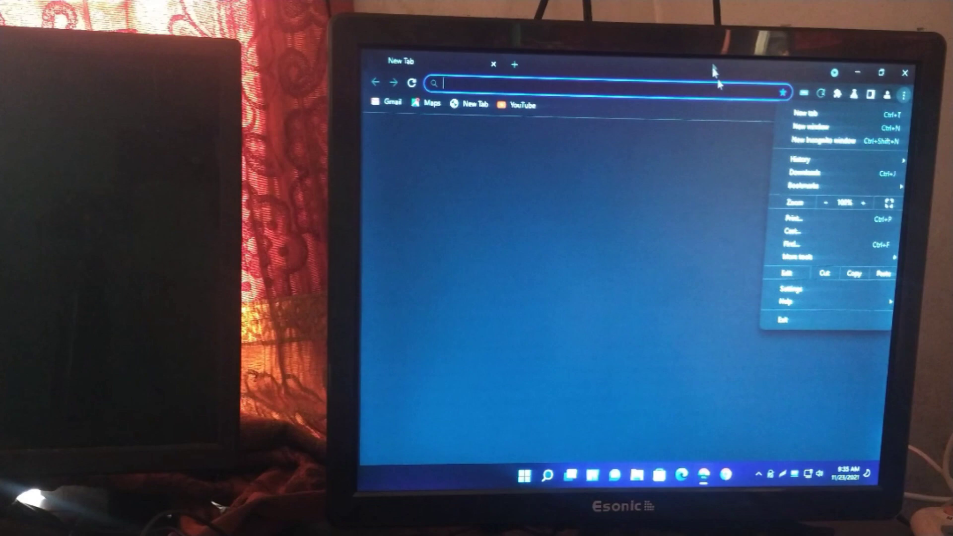
mouse_move(799, 301)
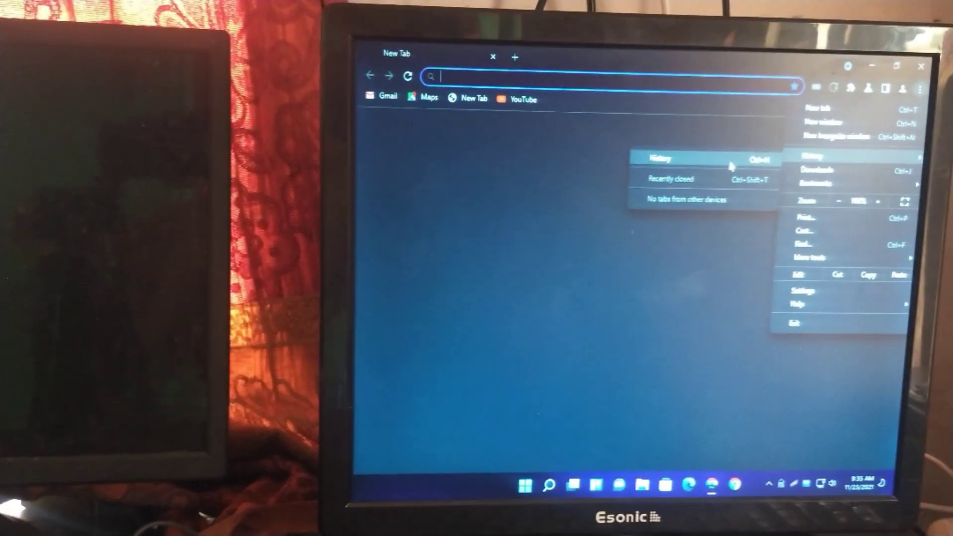
- Show the History page via the Chrome menu, currently with no entries
click(661, 158)
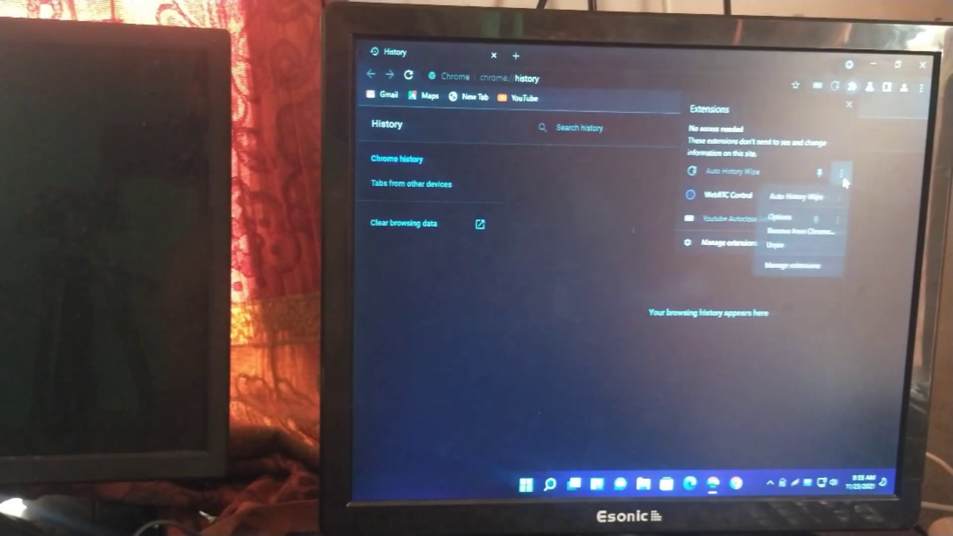
- Choose an option from the Auto History Wipe extension menu and browse to generate history entries
click(799, 230)
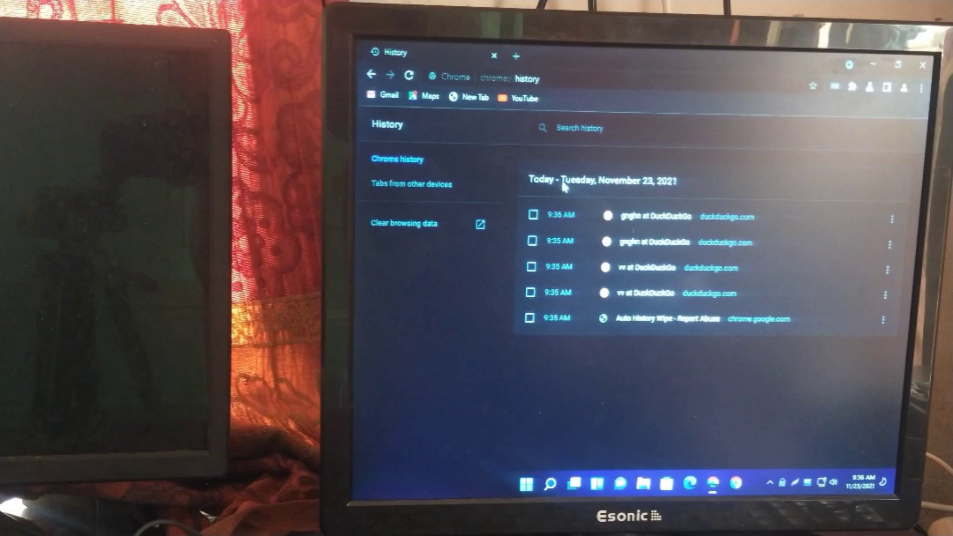
- Select today's history entries, then visit Google Maps and YouTube to add new visits
click(532, 215)
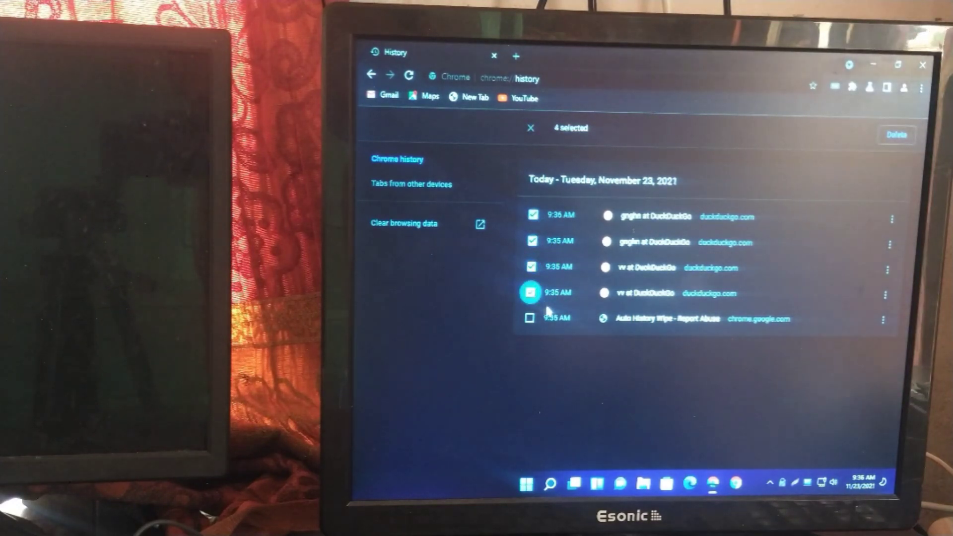
click(529, 318)
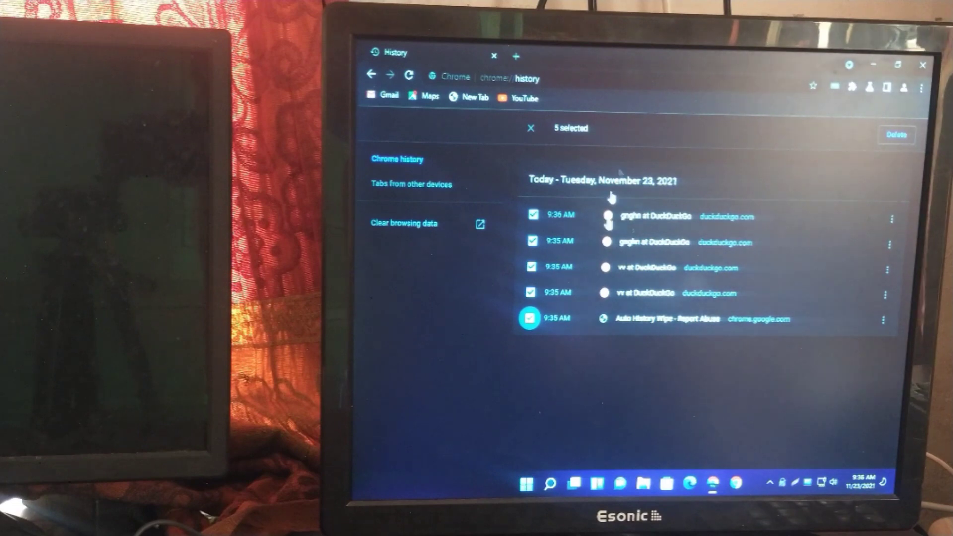
mouse_move(471, 321)
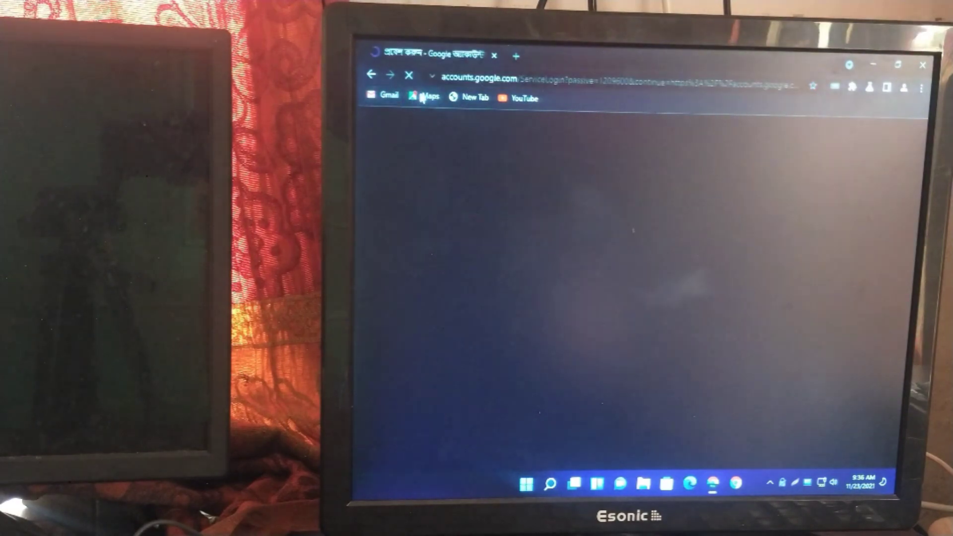
click(424, 97)
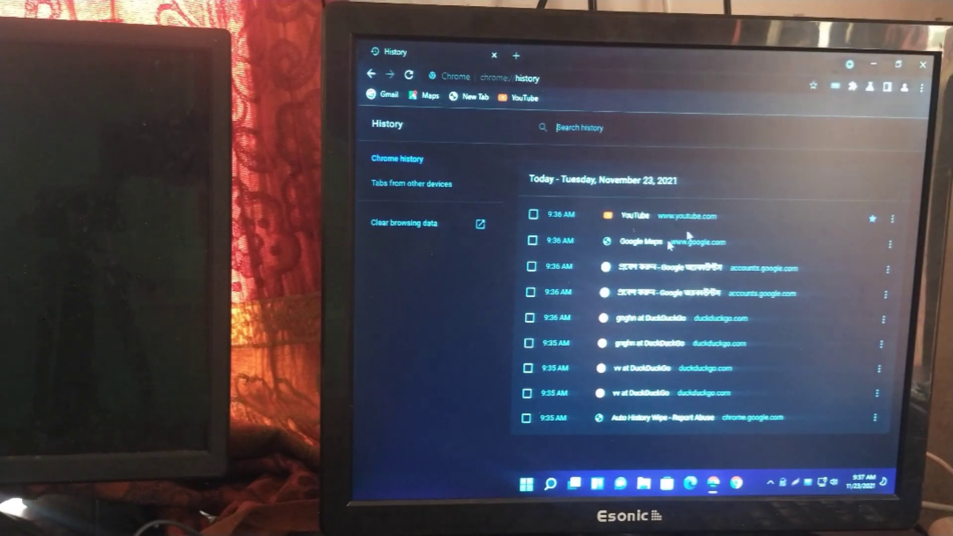
- Select all nine history entries and go to Clear browsing data in Security and Privacy settings
click(531, 214)
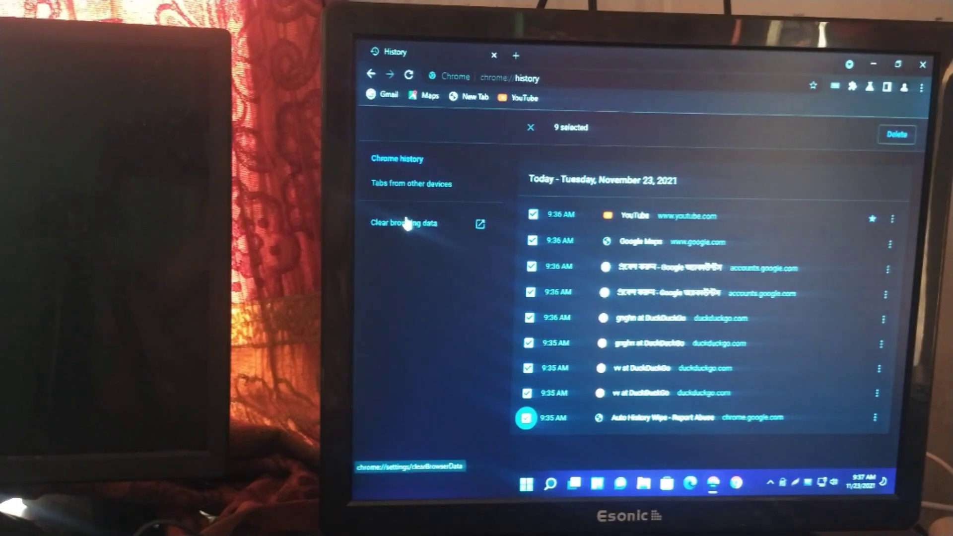
click(403, 222)
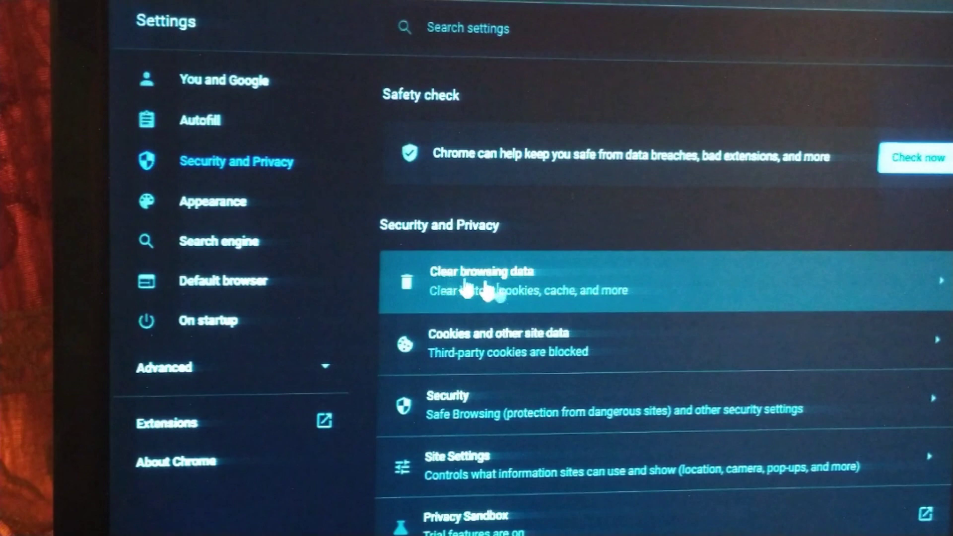
- Show the Advanced data types for All time, leaving Browsing history ticked after toggling it off and on
click(477, 288)
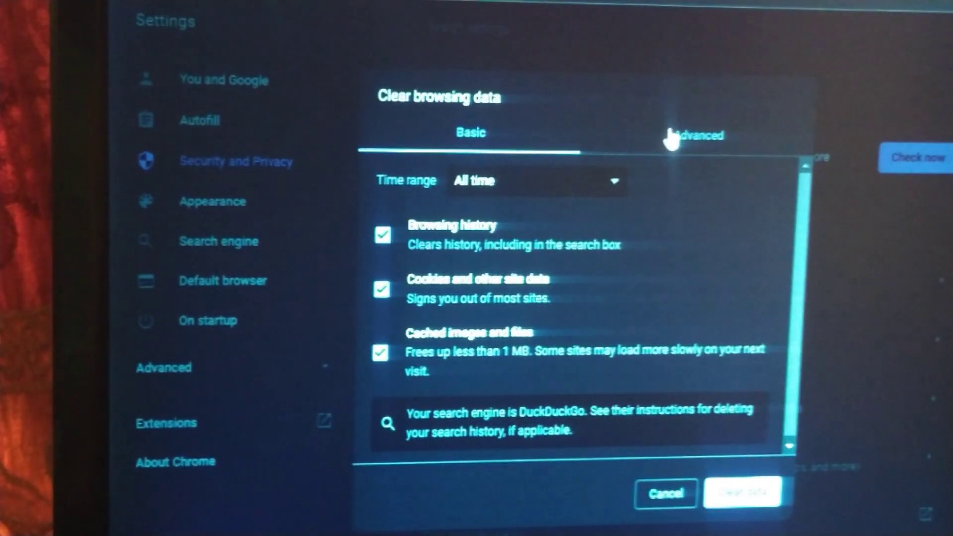
click(697, 134)
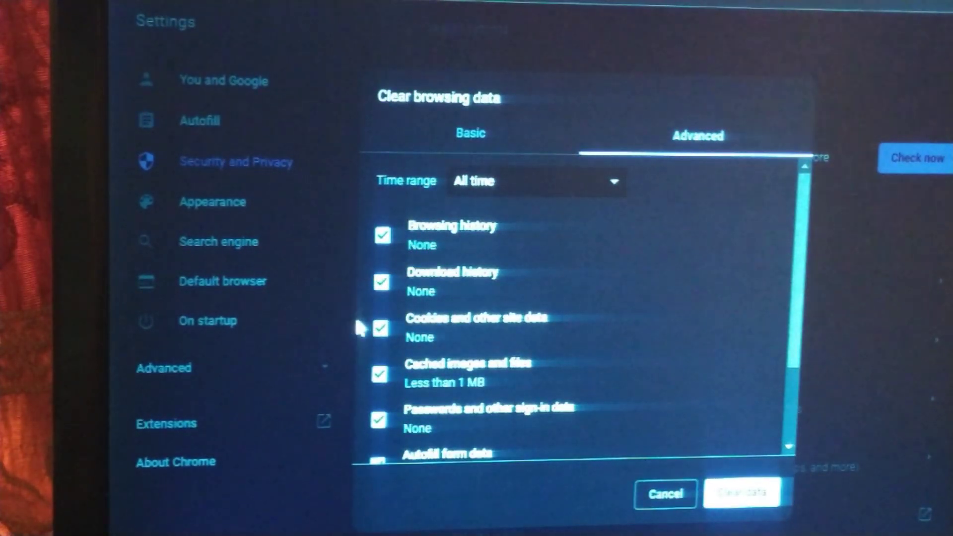
click(382, 235)
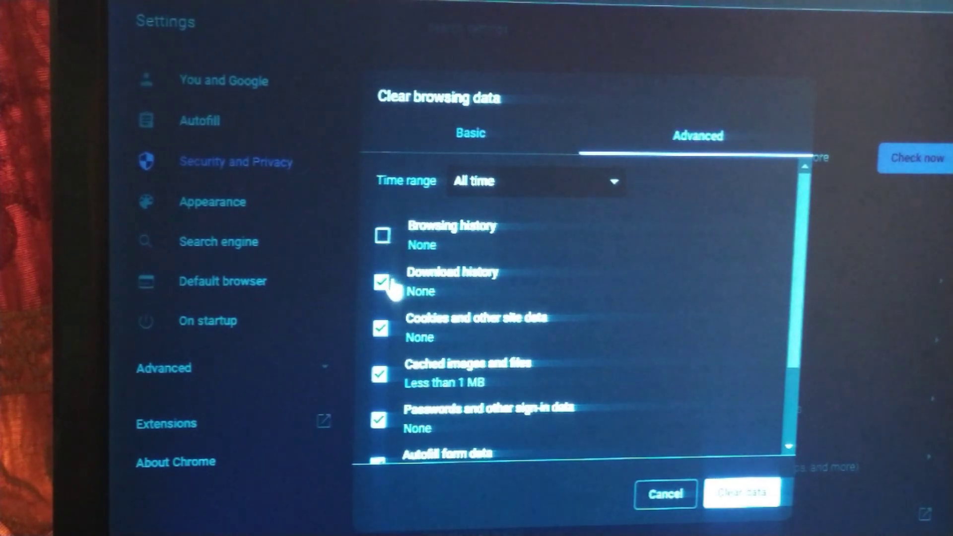
click(382, 236)
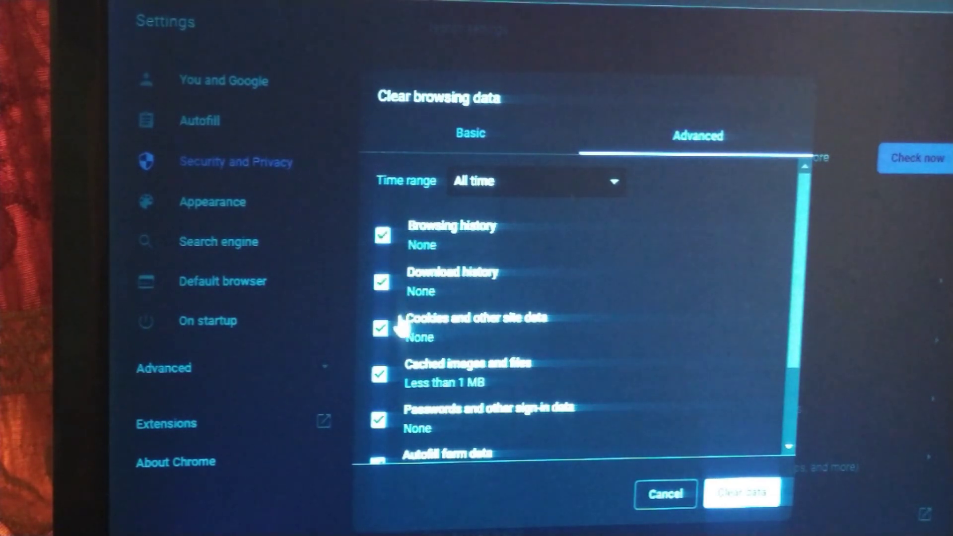